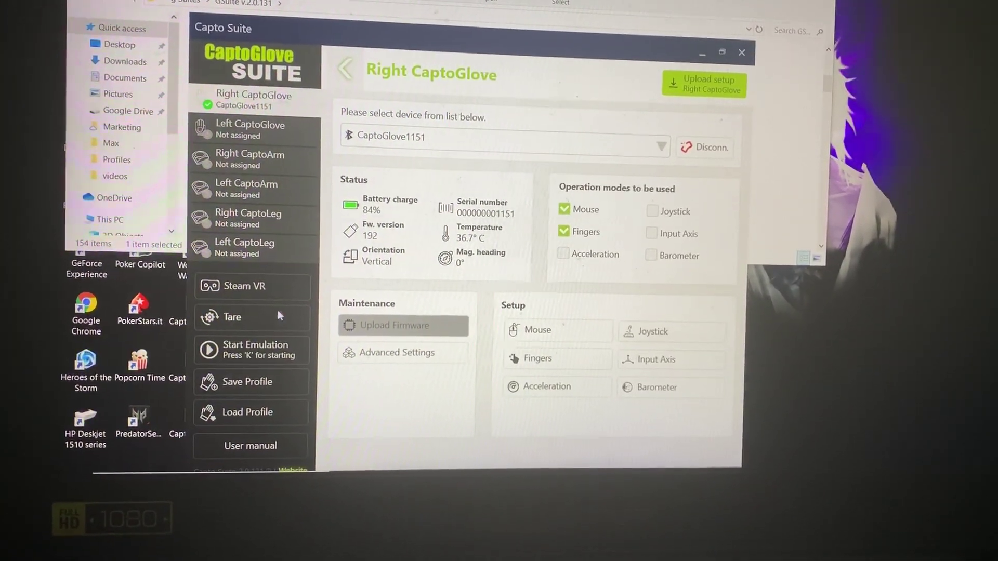
Start the tare countdown for the connected Right CaptoGlove held flat.
click(233, 317)
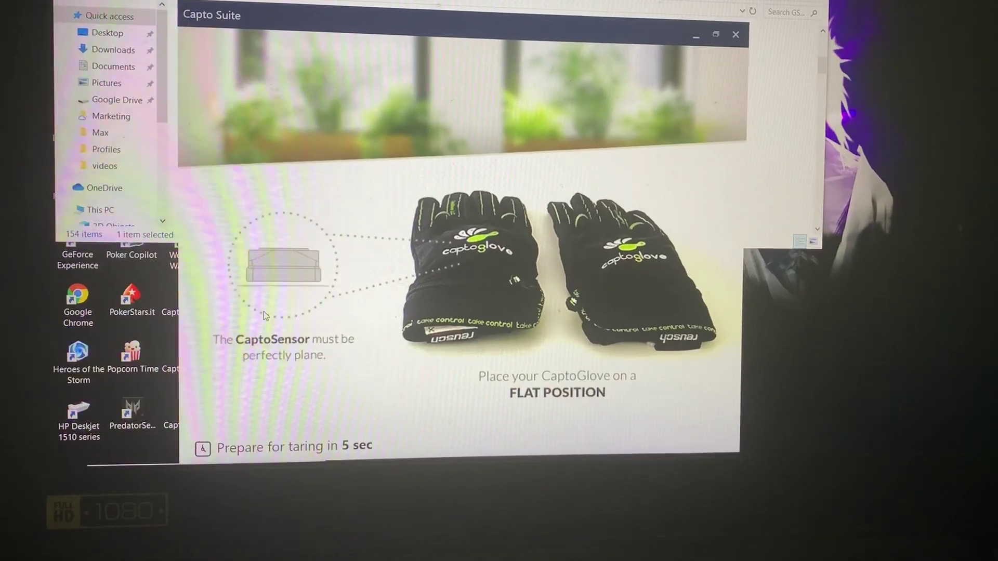